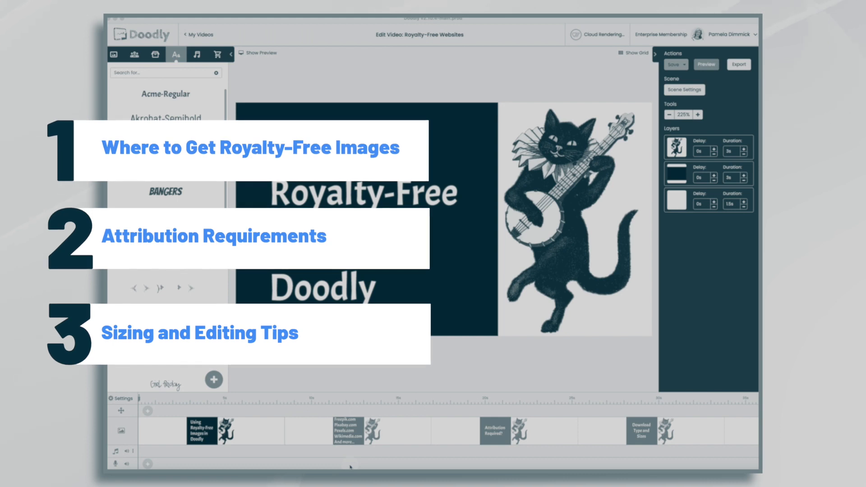
- Open the Attribution Required? scene with the banjo-playing cat on the canvas
left_click(705, 65)
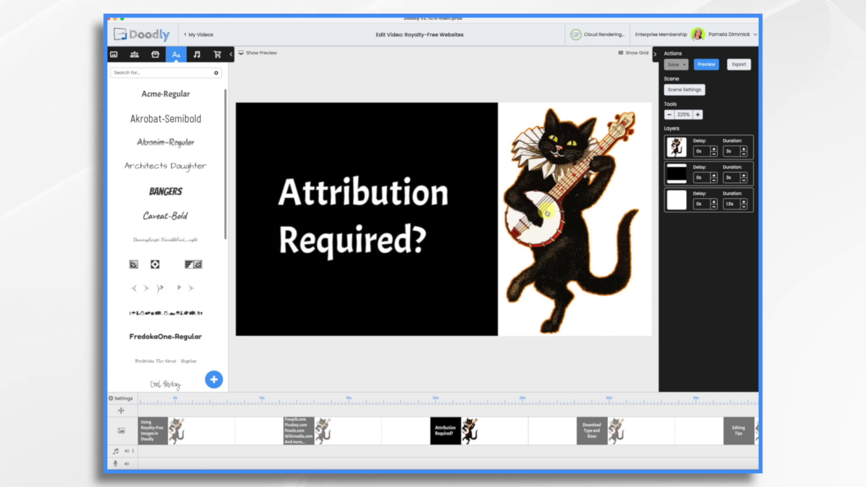
mouse_move(605, 315)
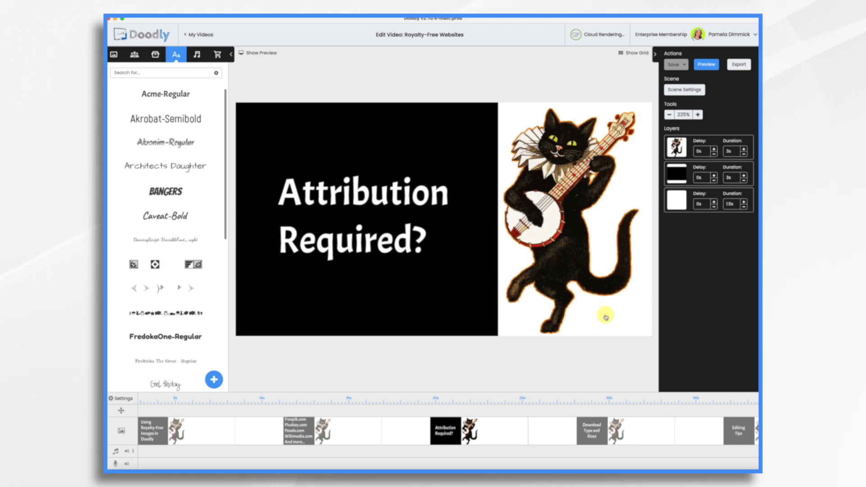
mouse_move(510, 324)
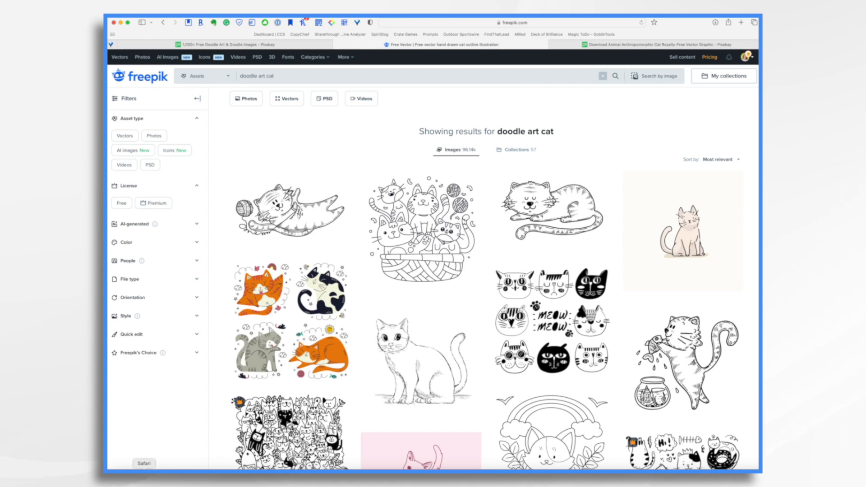
mouse_move(676, 160)
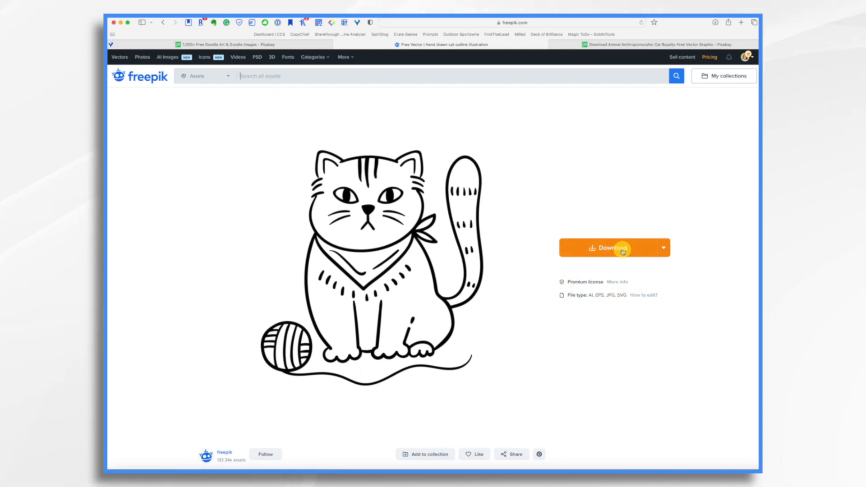
- Download Freepik's hand-drawn cat with a ball of yarn as an SVG
left_click(664, 248)
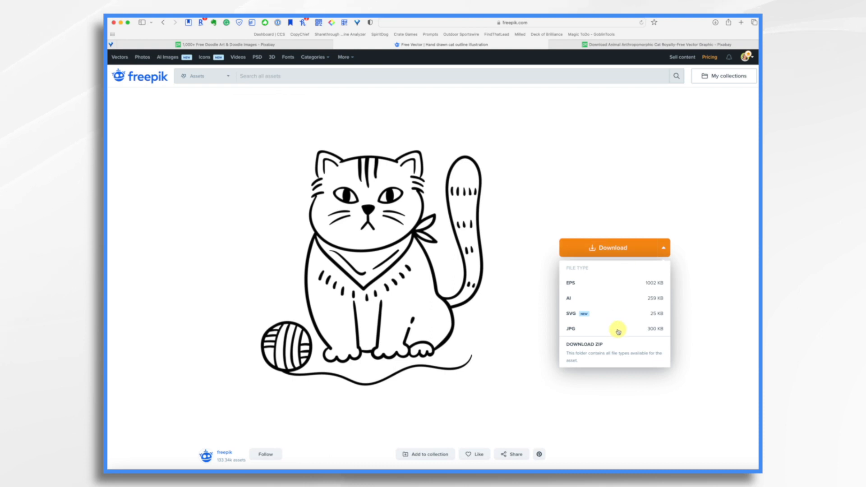
mouse_move(586, 356)
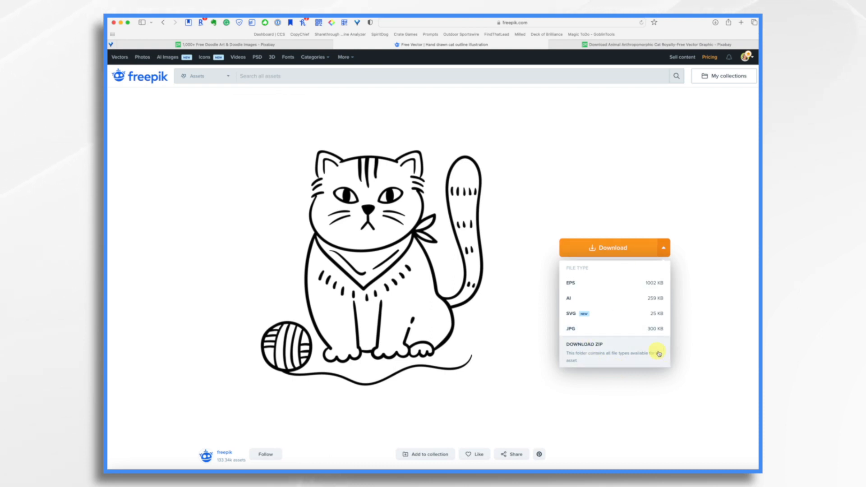
left_click(590, 349)
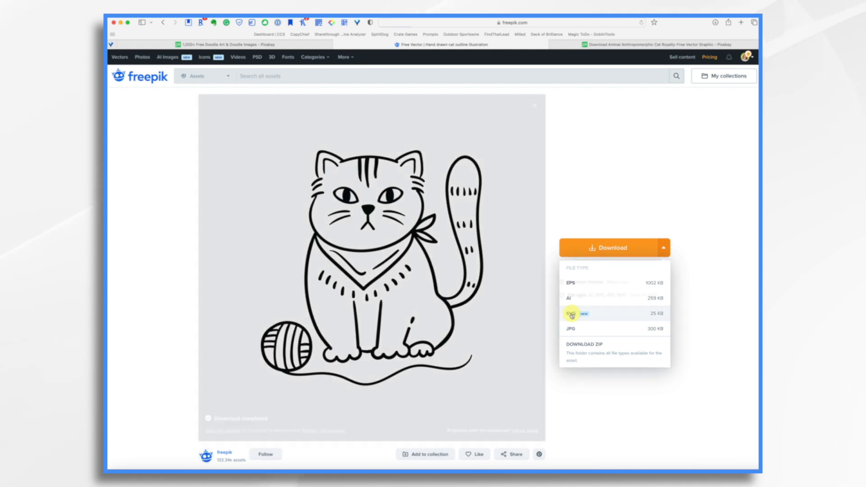
left_click(570, 313)
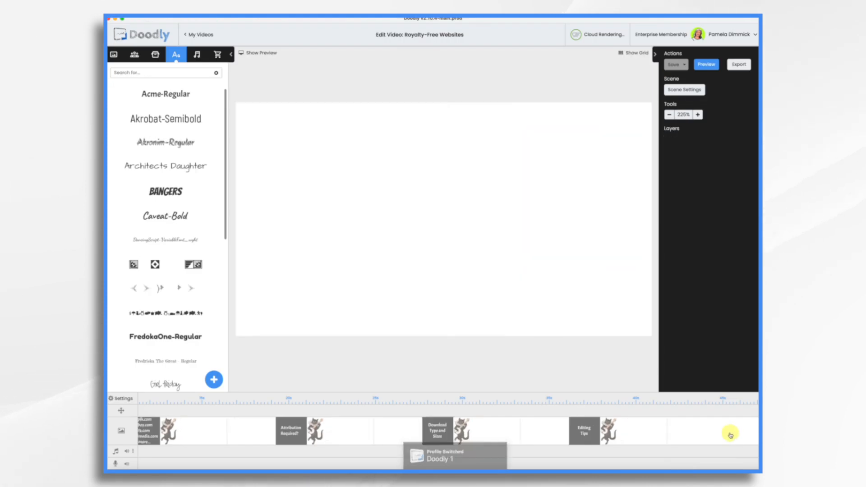
- Add the uploaded cat SVG as a new prop titled 'Cat with yarn'
left_click(156, 55)
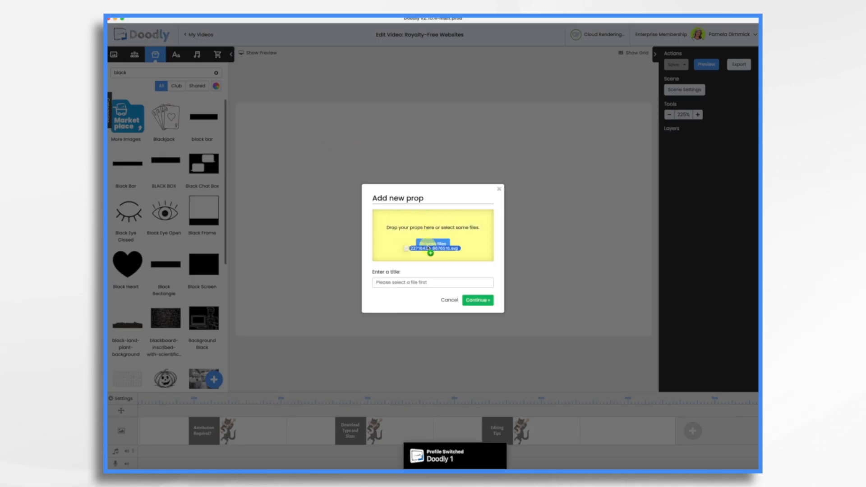
type("Cat with")
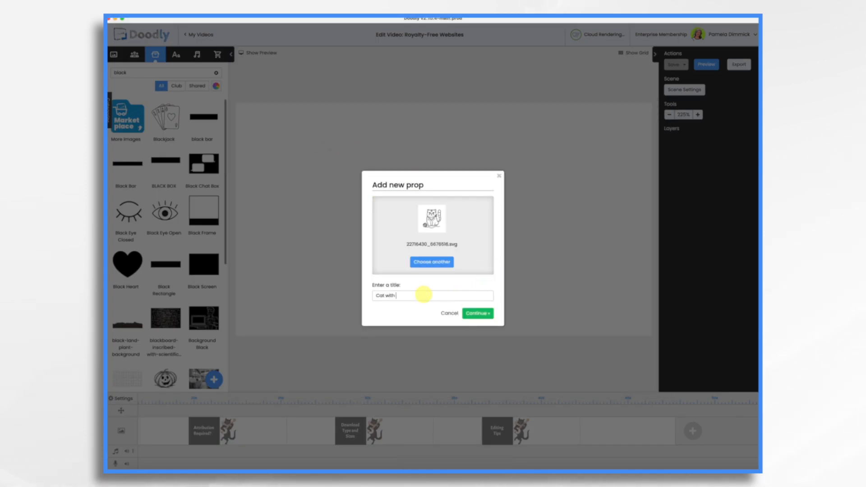
left_click(476, 313)
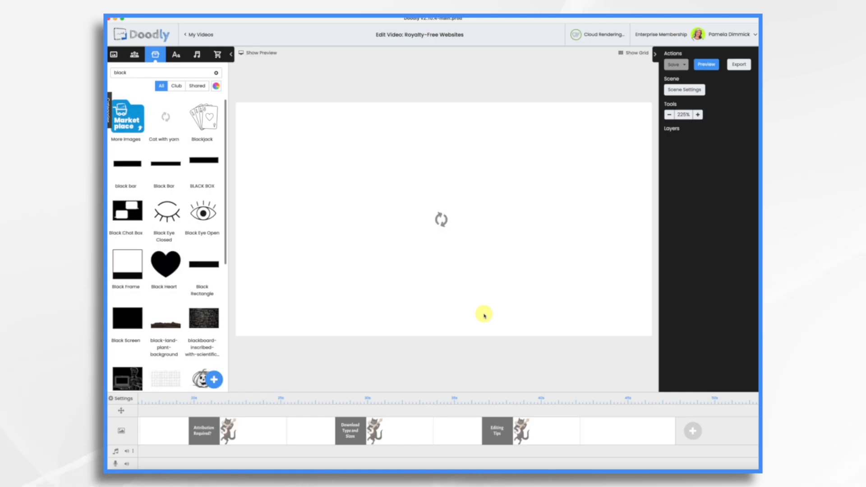
- Edit the Cat with yarn prop and replace its drawing paths with the SVG's paths
left_click(164, 116)
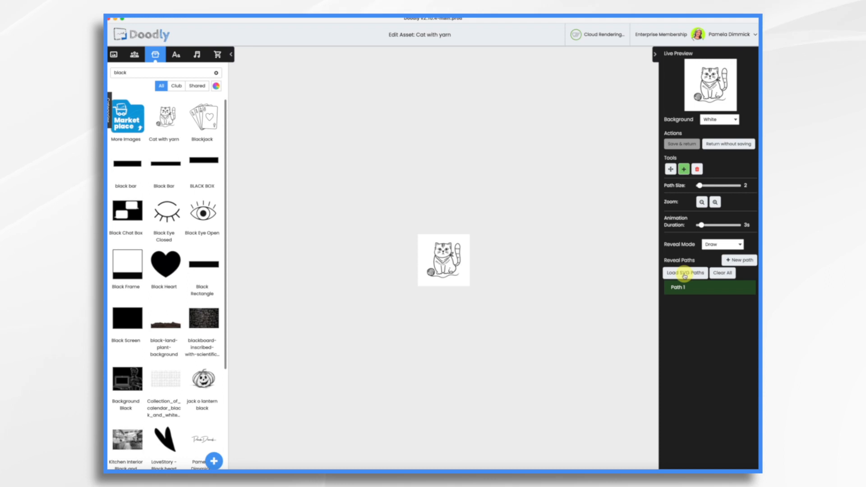
left_click(684, 273)
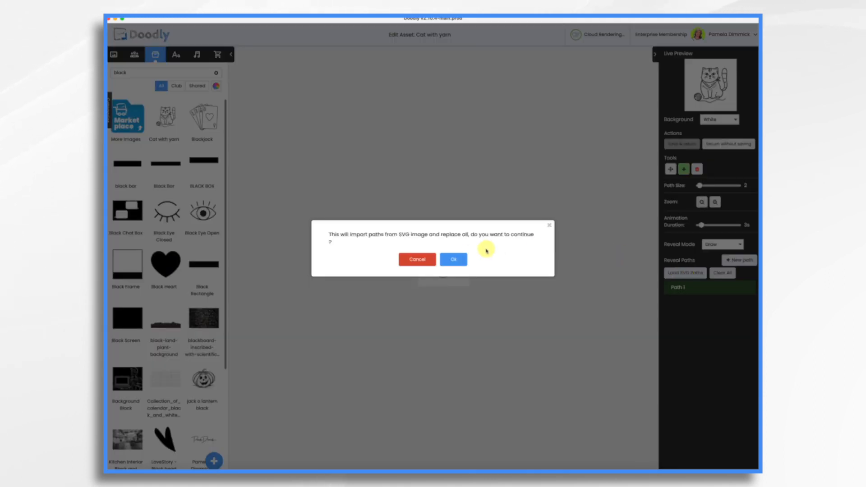
left_click(452, 259)
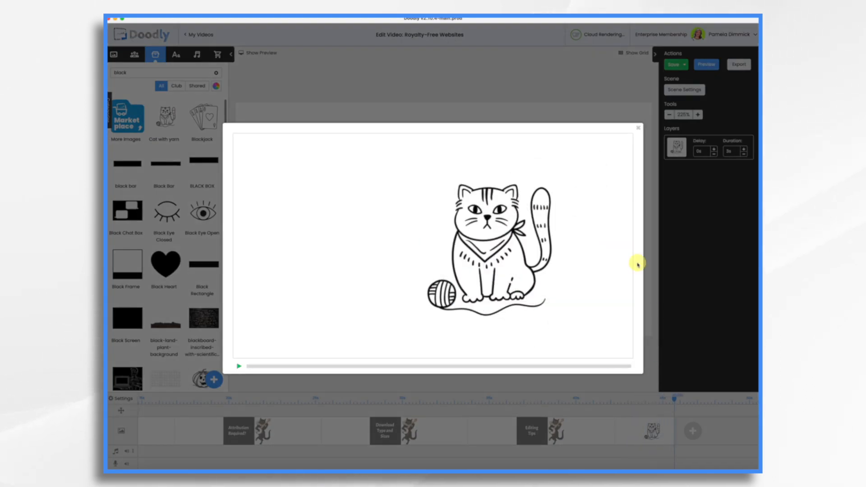
mouse_move(613, 193)
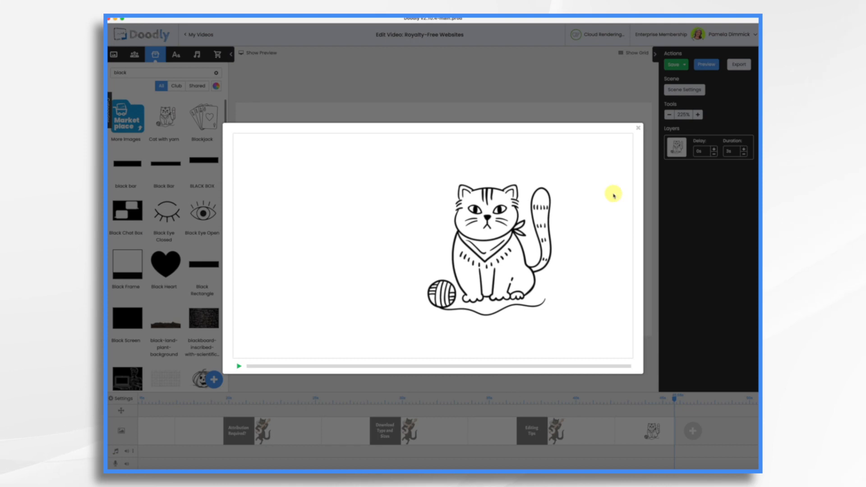
- Close the asset popup and play the scene preview showing the cat being drawn
left_click(637, 127)
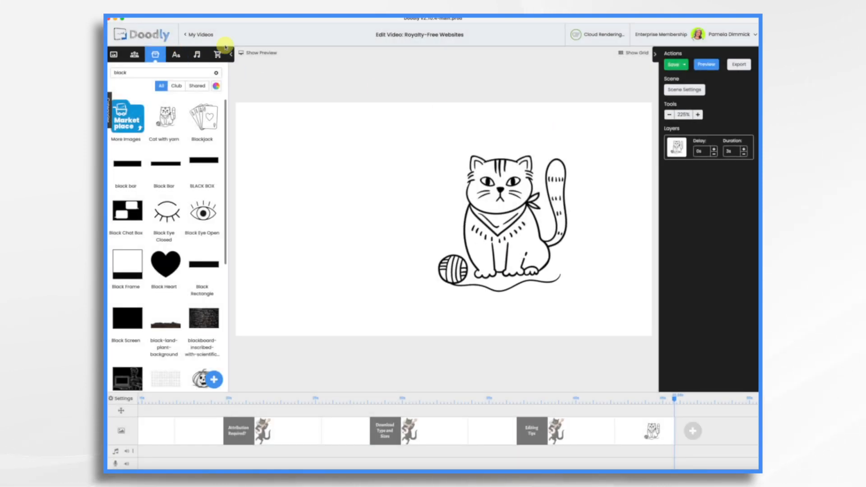
left_click(258, 53)
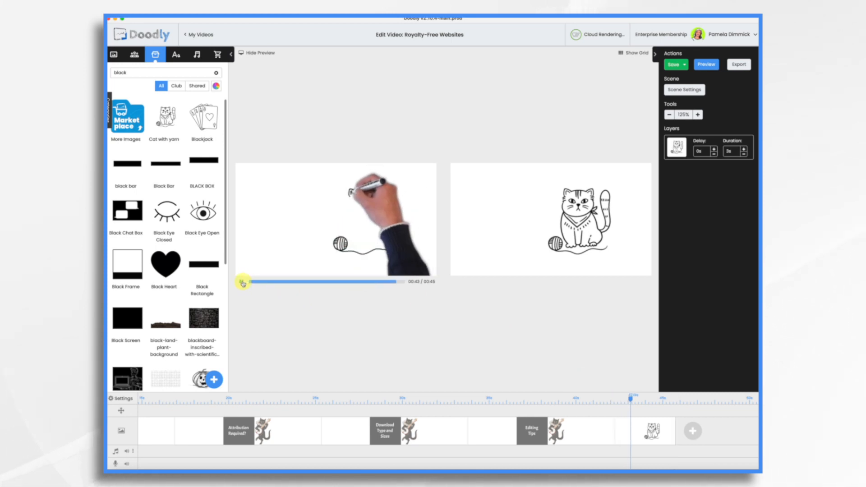
left_click(242, 283)
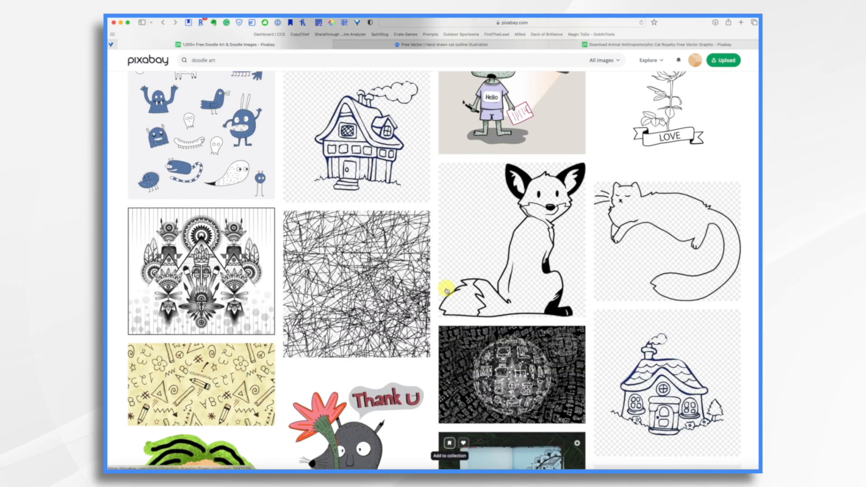
- Scroll the Pixabay results and open the 'I'm a monster' costume child graphic
scroll("down", 3)
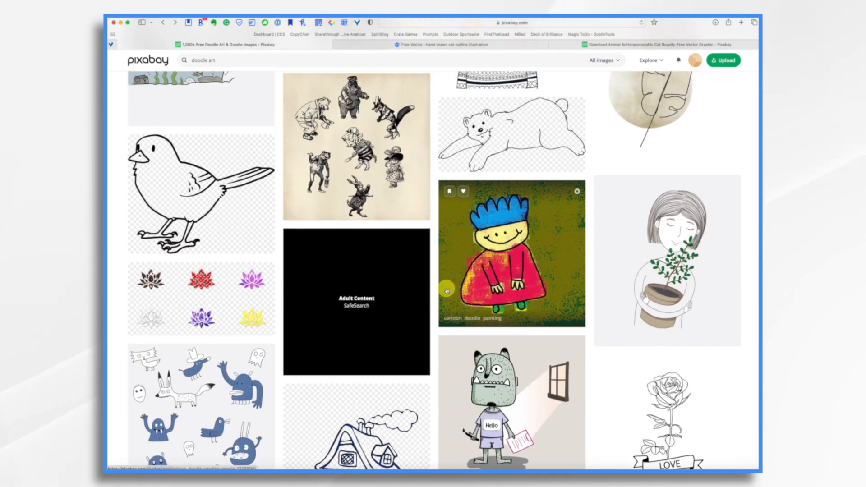
scroll("down", 3)
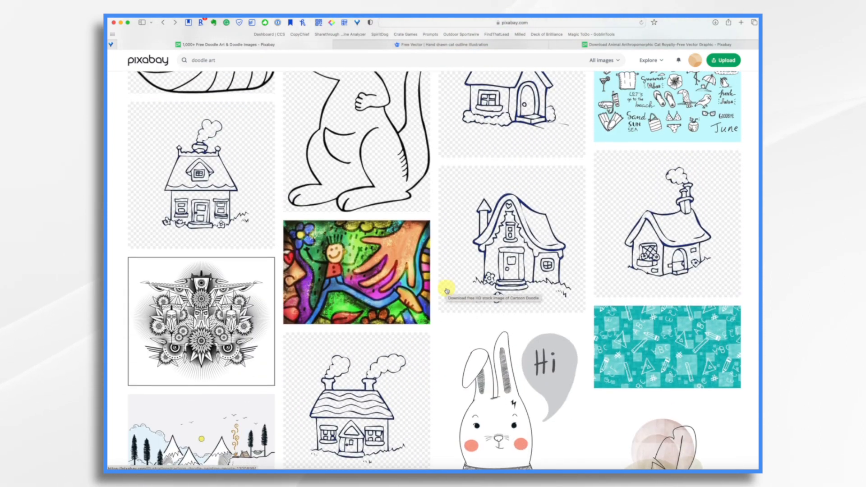
scroll("down", 3)
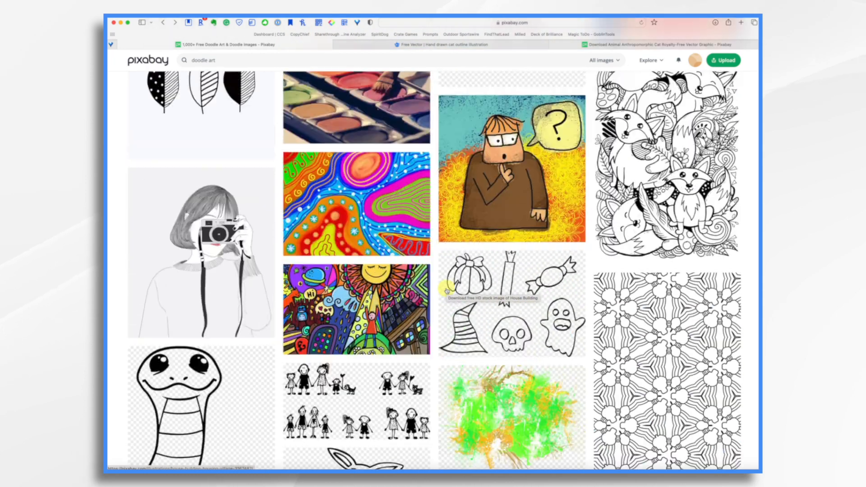
scroll("down", 3)
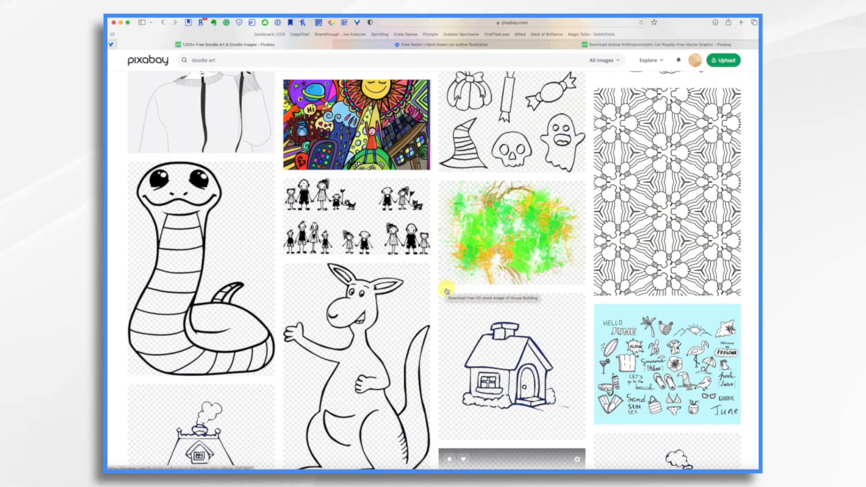
scroll("down", 3)
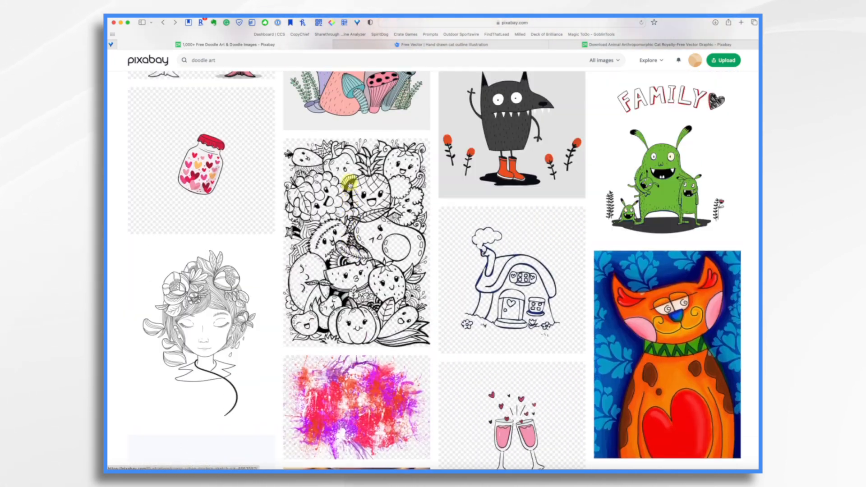
scroll("down", 3)
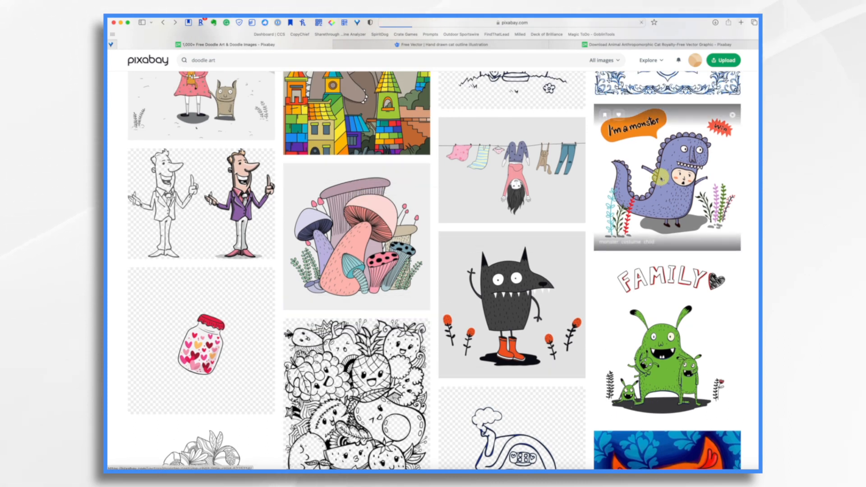
left_click(667, 177)
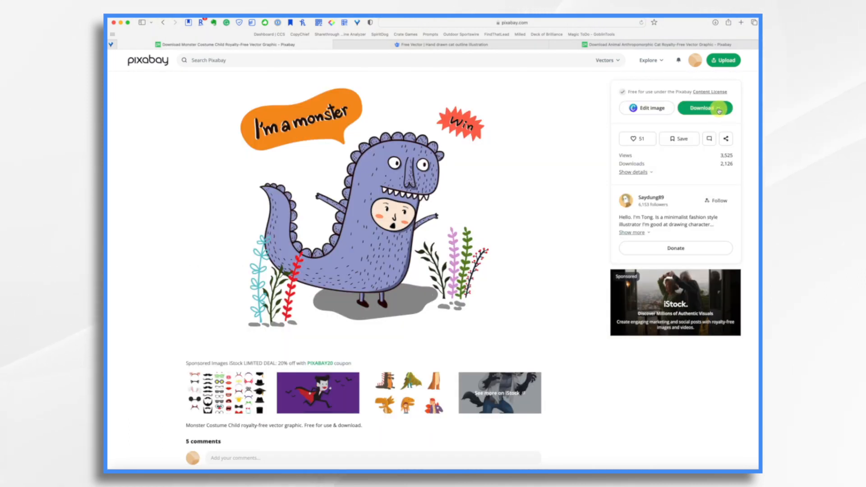
- Download the monster graphic as a 1280×1280 PNG
left_click(704, 108)
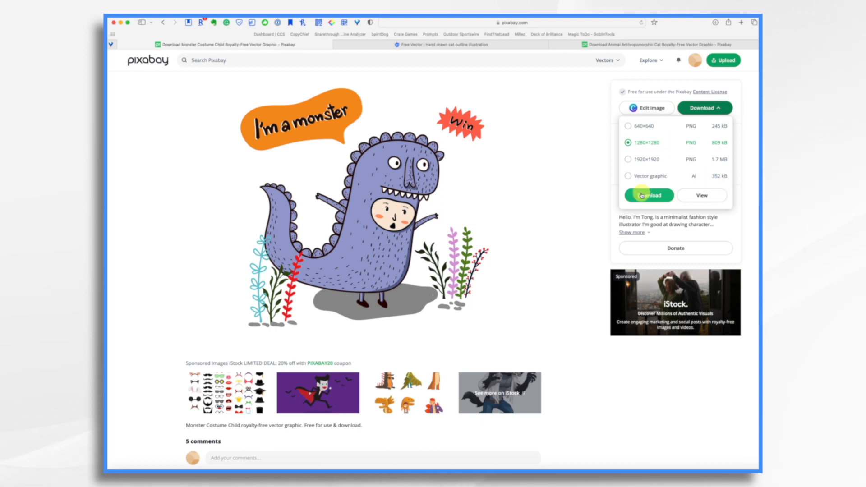
scroll("down", 3)
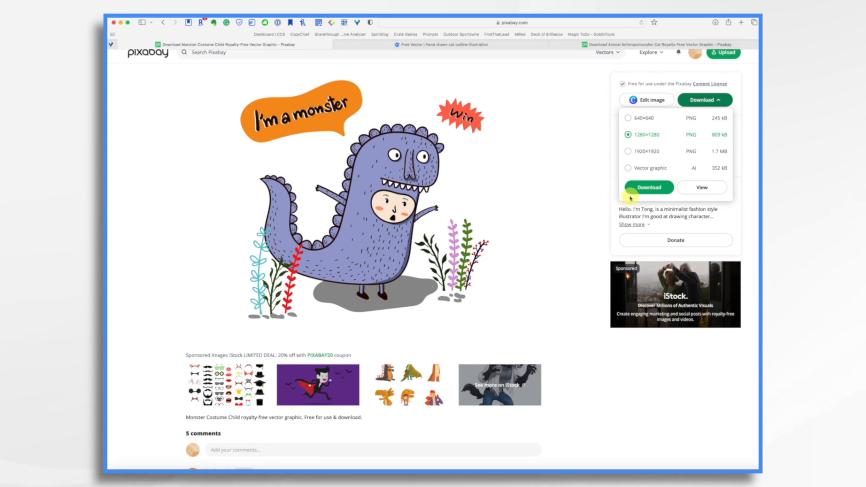
left_click(628, 168)
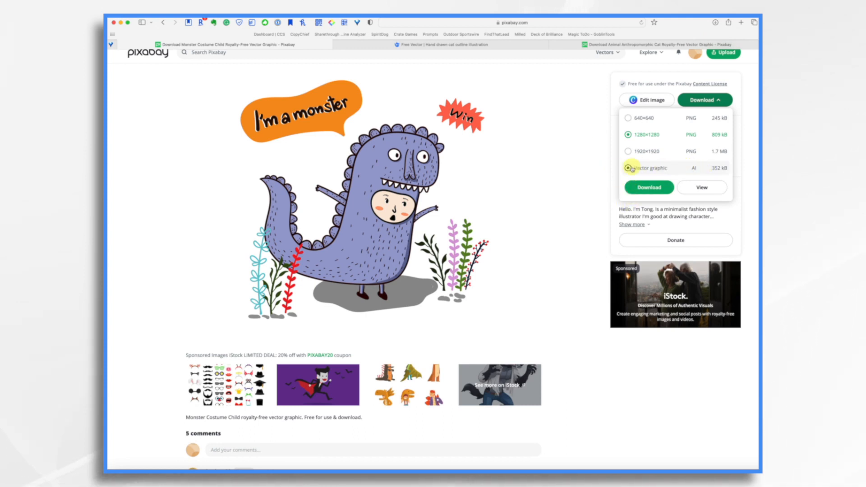
left_click(628, 168)
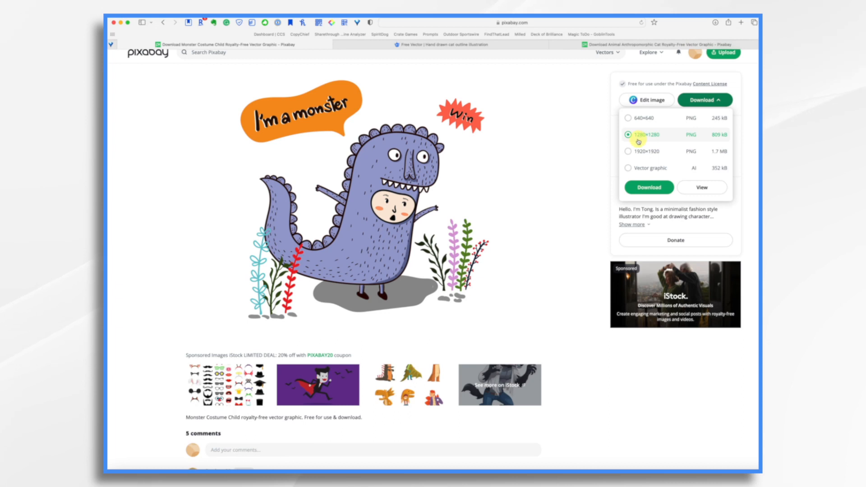
mouse_move(677, 137)
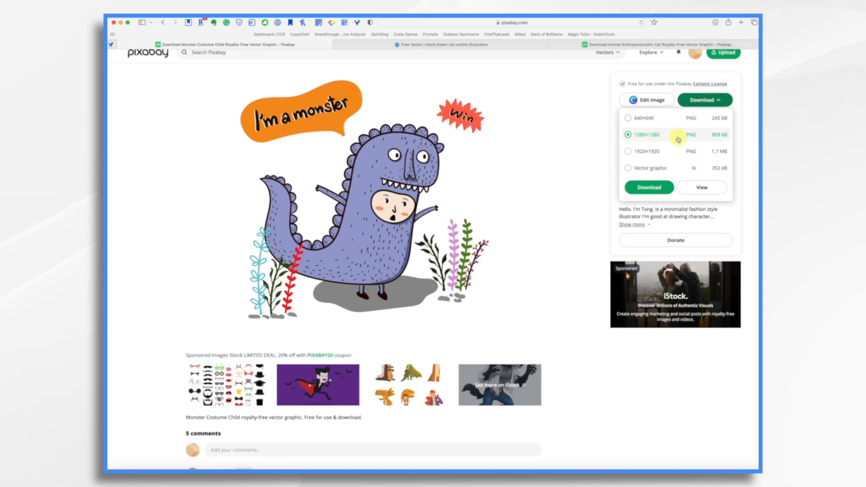
left_click(627, 152)
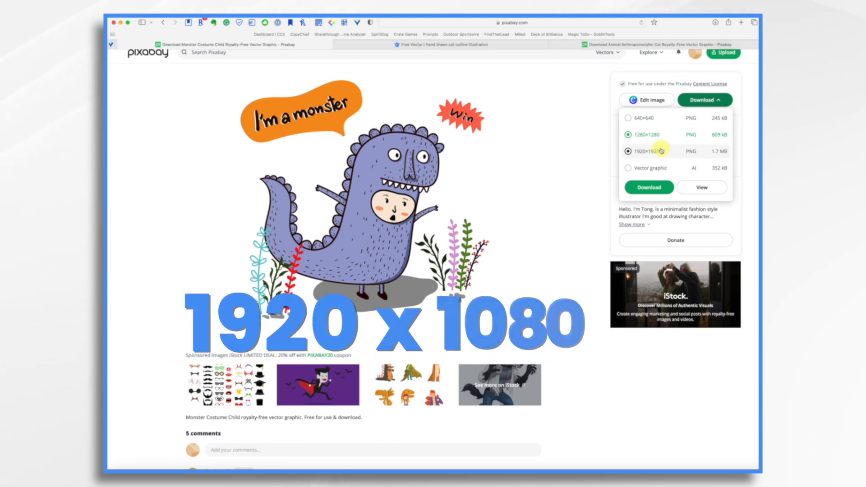
left_click(646, 135)
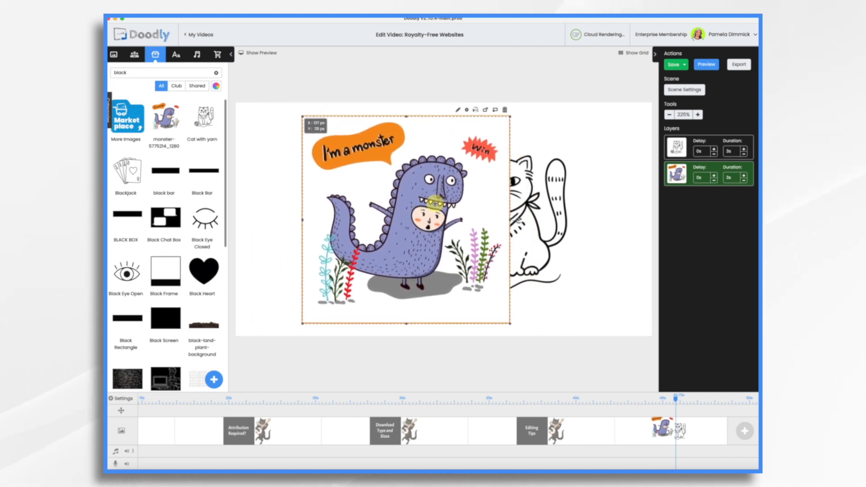
- Drag the monster image on the canvas until it sits just left of the cat
left_click_drag(403, 221, 508, 210)
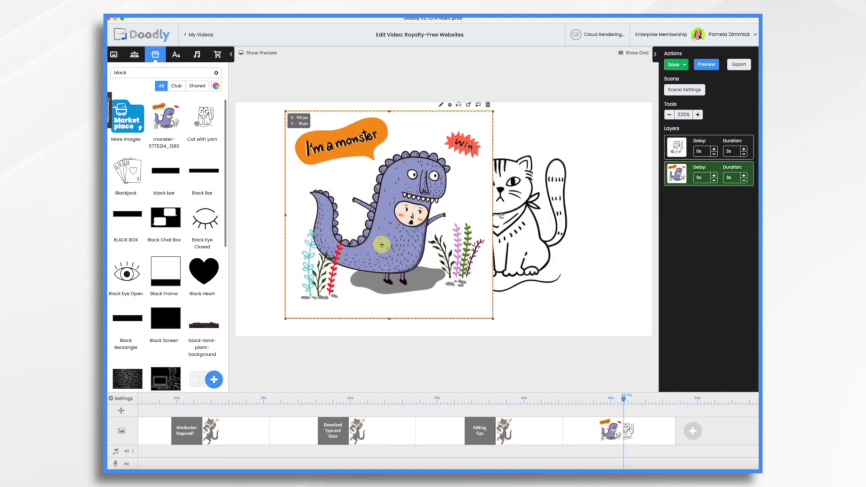
left_click_drag(381, 243, 371, 249)
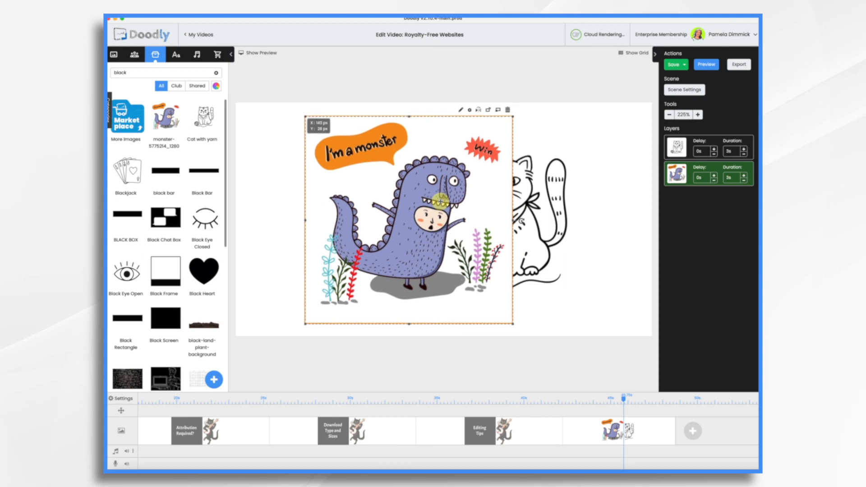
left_click_drag(409, 215, 408, 199)
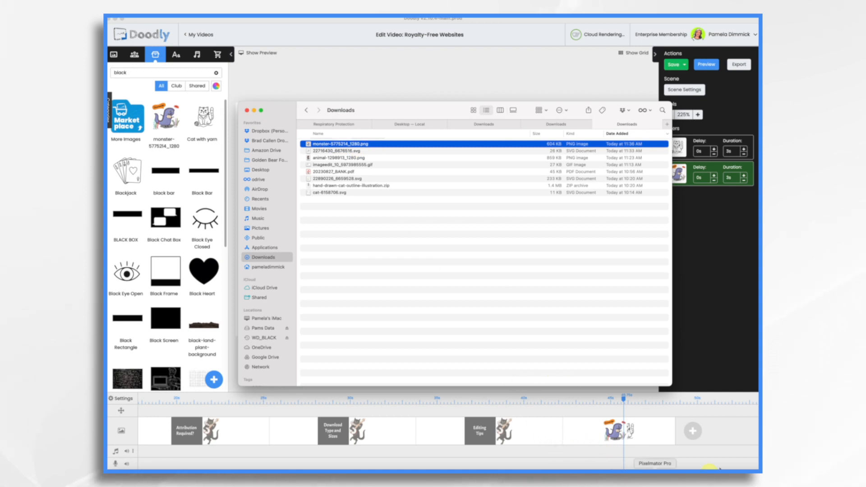
- Open monster-5775214_1280.png from Downloads in Pixelmator Pro
double_click(334, 143)
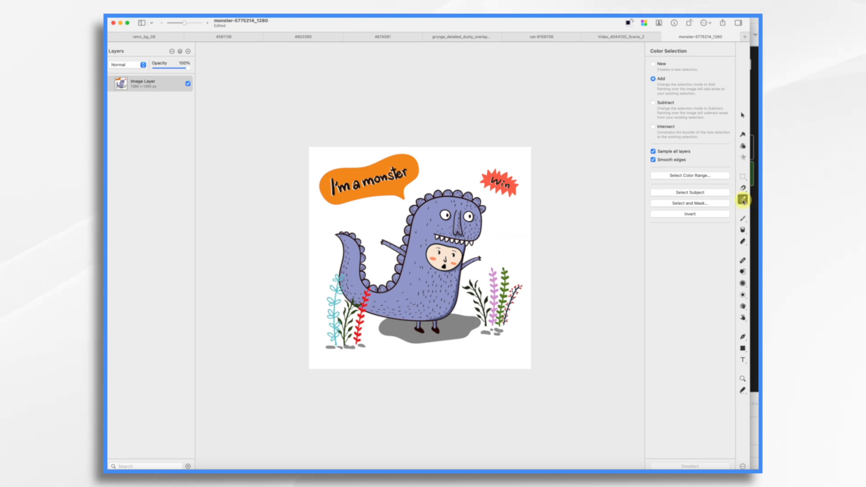
- Select the white background with Color Selection, including leftover patches near the plants
left_click(743, 199)
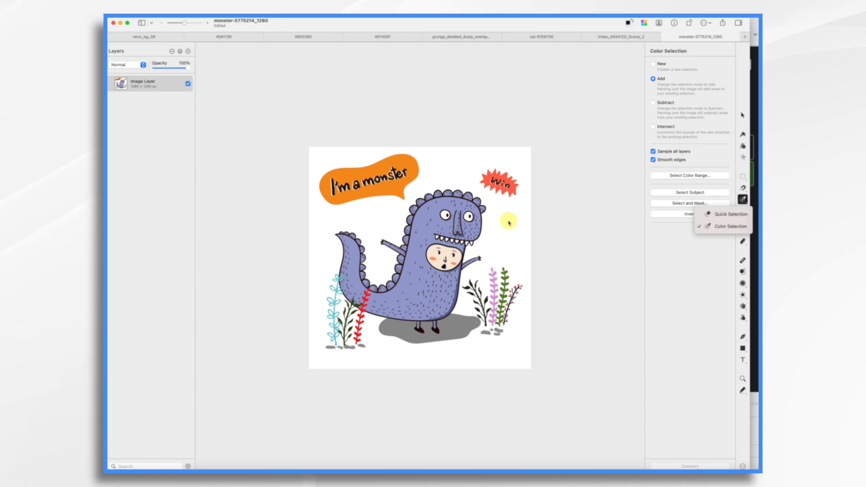
left_click(732, 226)
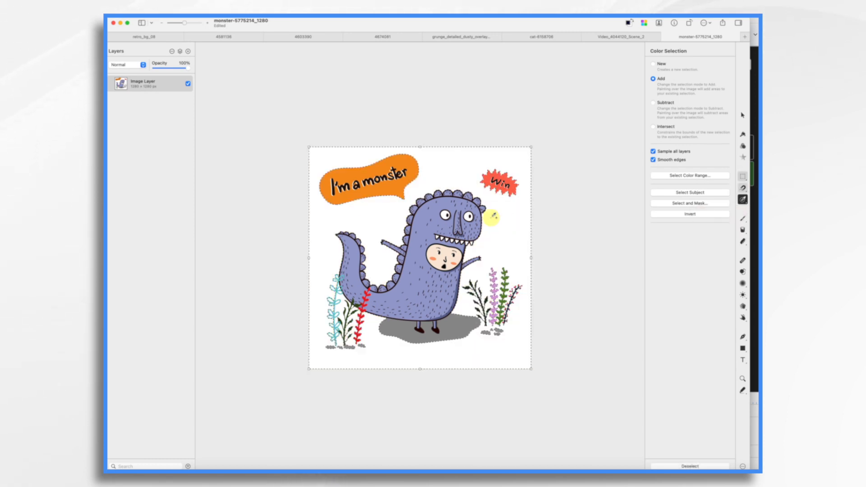
left_click(689, 192)
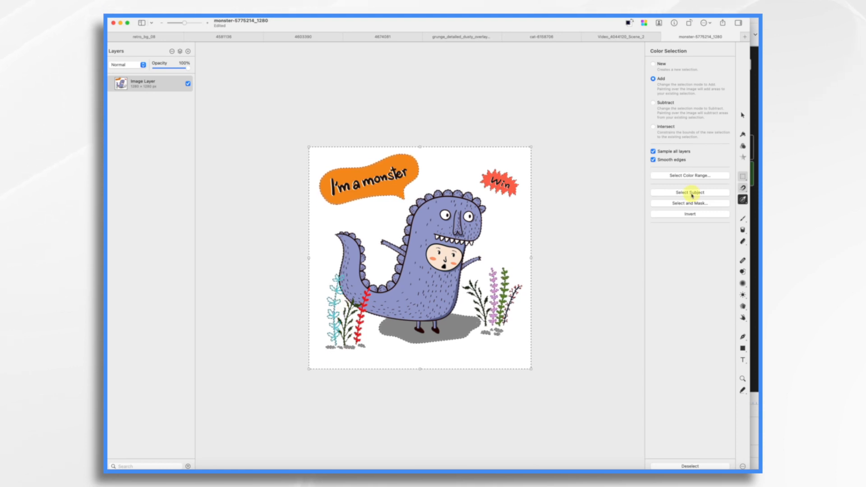
left_click(690, 192)
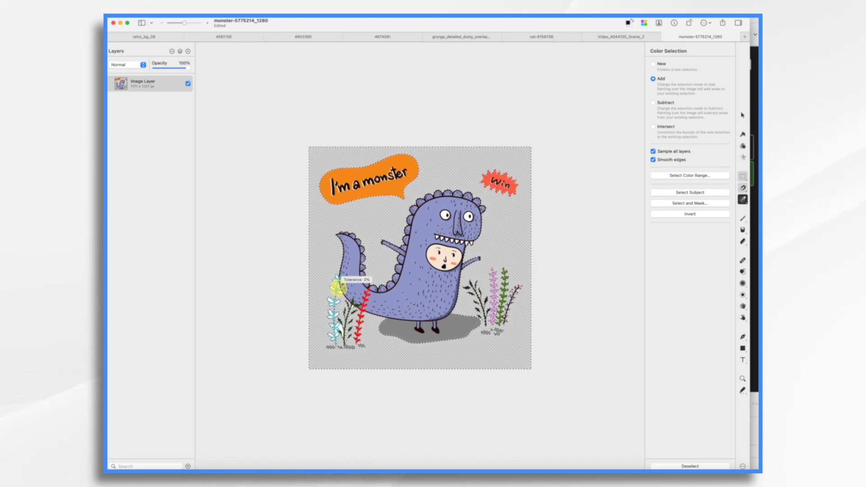
left_click(338, 283)
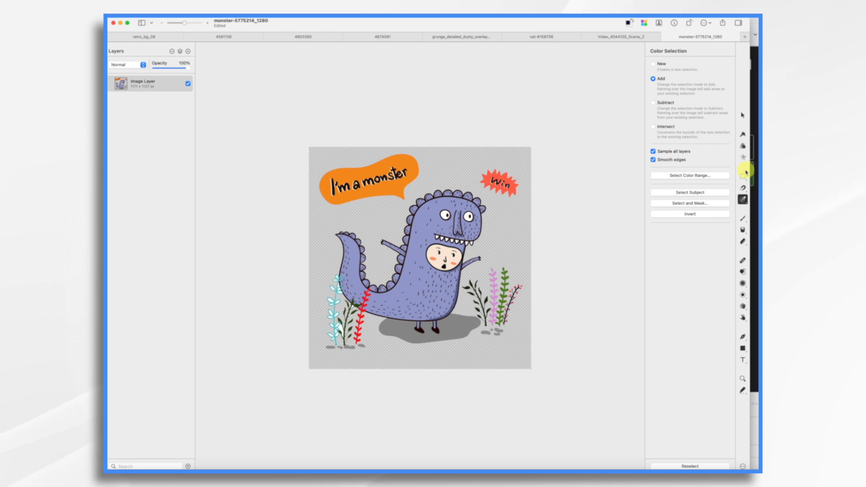
- Box-select the Win burst and the speech bubble areas with Rectangular Selection
left_click(743, 177)
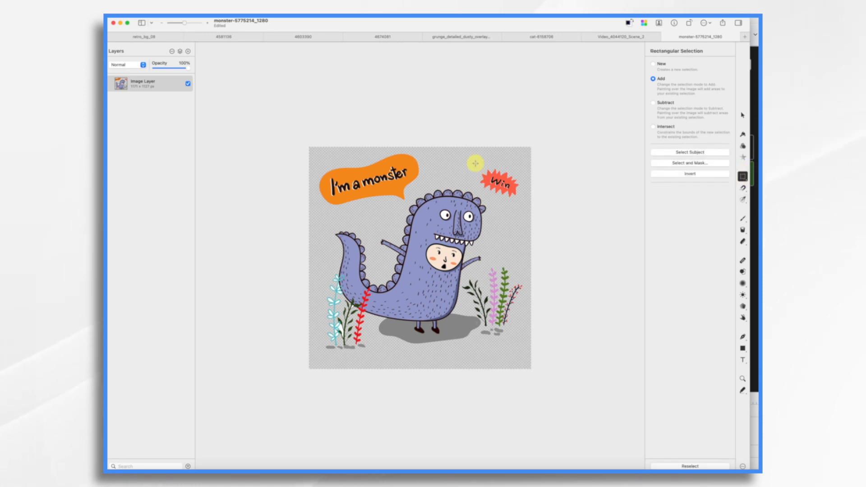
left_click_drag(475, 163, 519, 191)
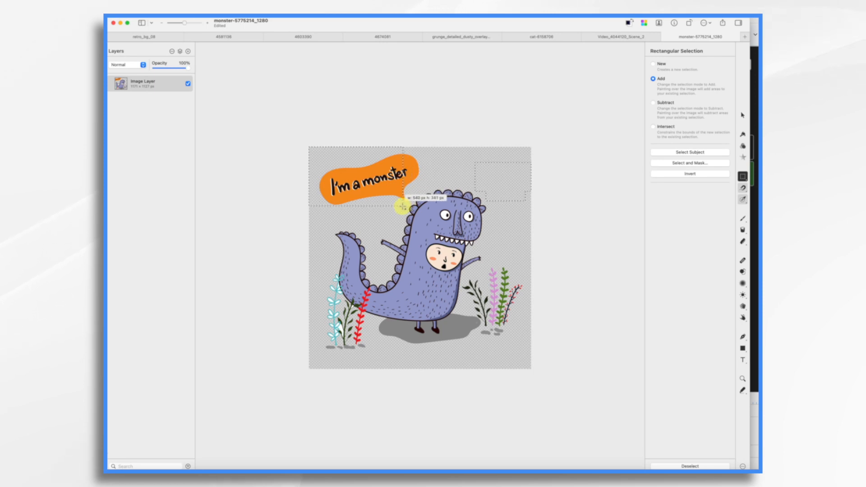
left_click_drag(402, 207, 405, 150)
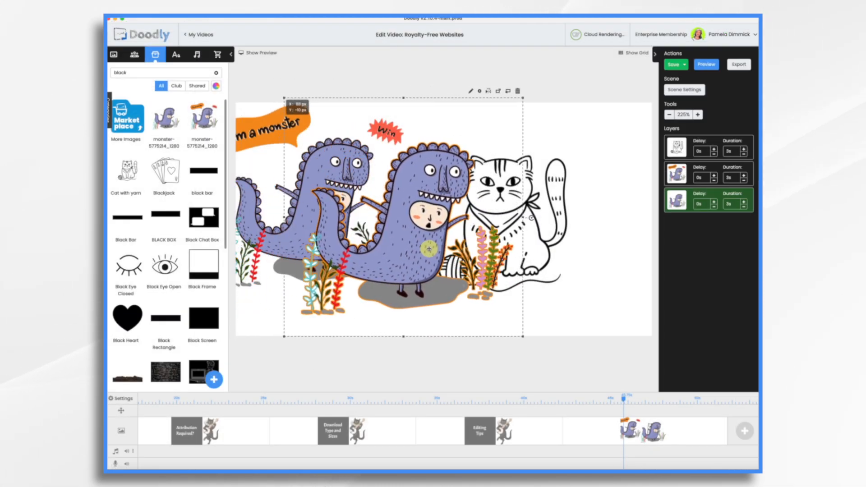
- Place the background-free monster beside the cat and open its Edit asset settings
left_click_drag(425, 243, 447, 251)
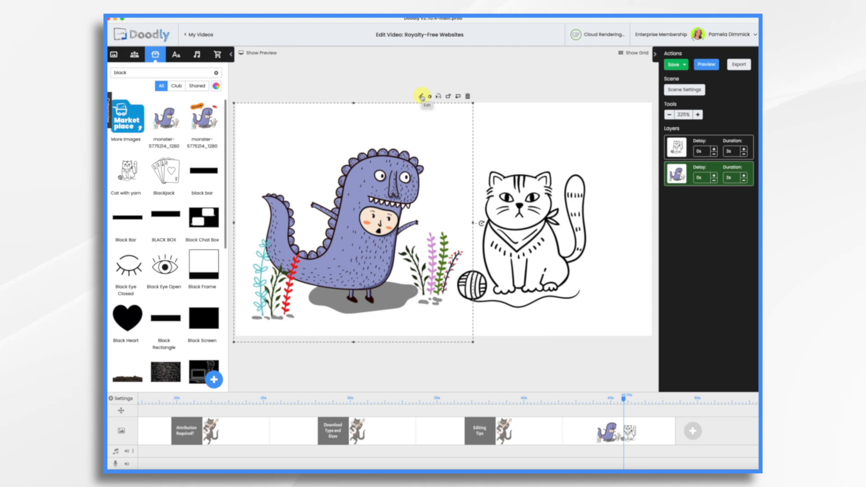
left_click(422, 96)
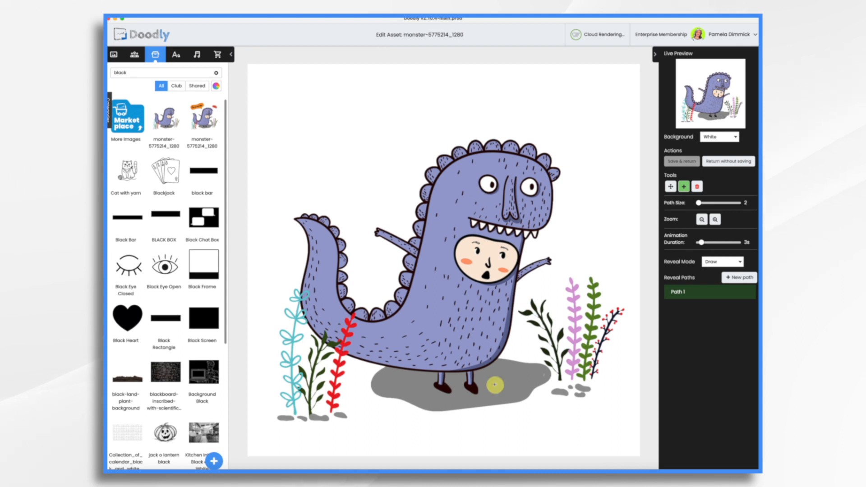
- Switch the monster asset's reveal mode to Fade and save back to the cat scene
left_click_drag(495, 383, 605, 309)
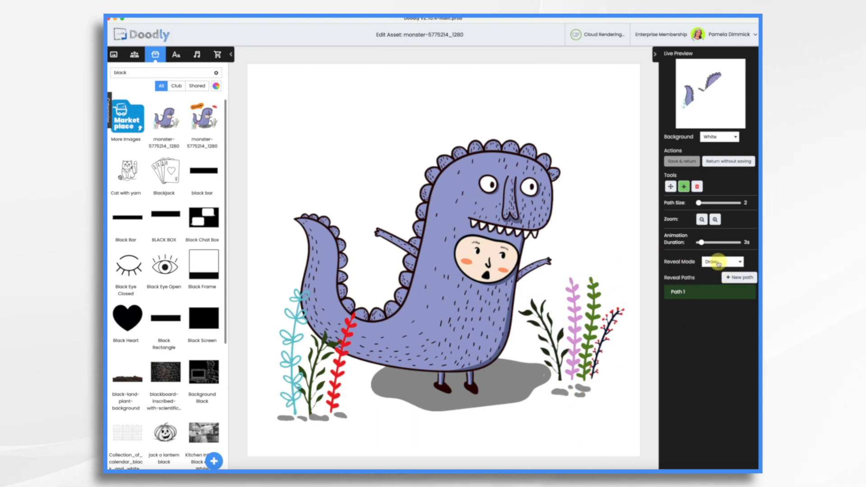
left_click(722, 261)
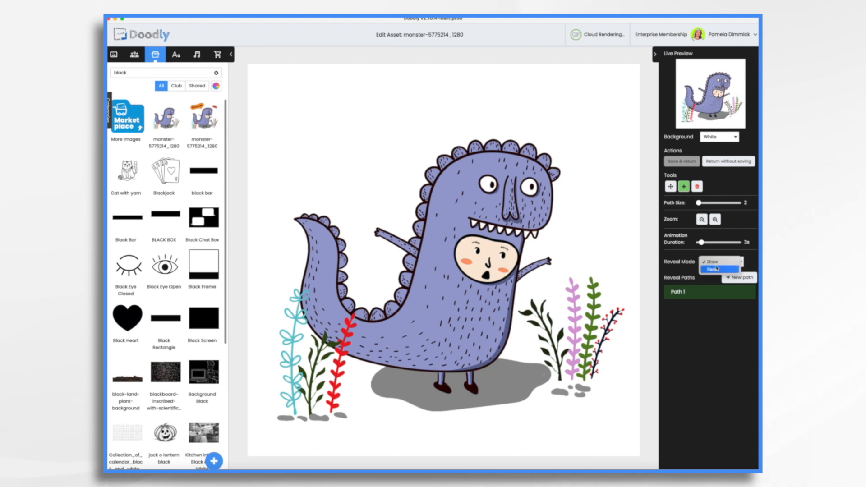
left_click(714, 268)
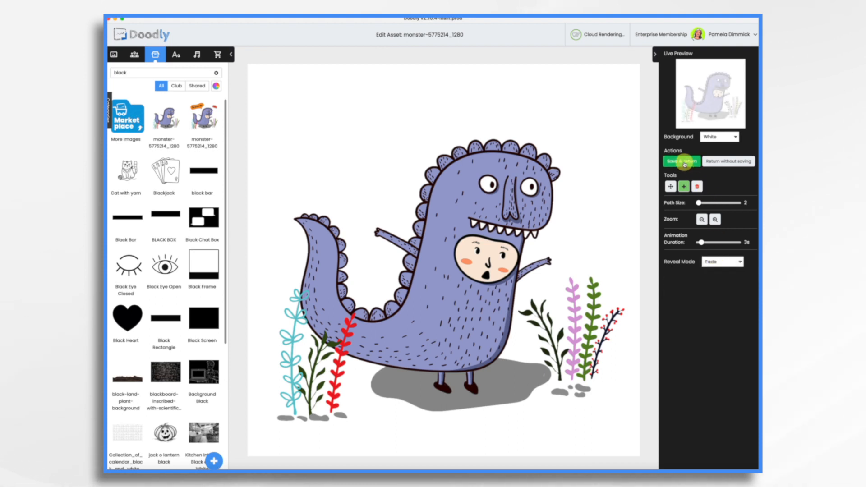
left_click(681, 161)
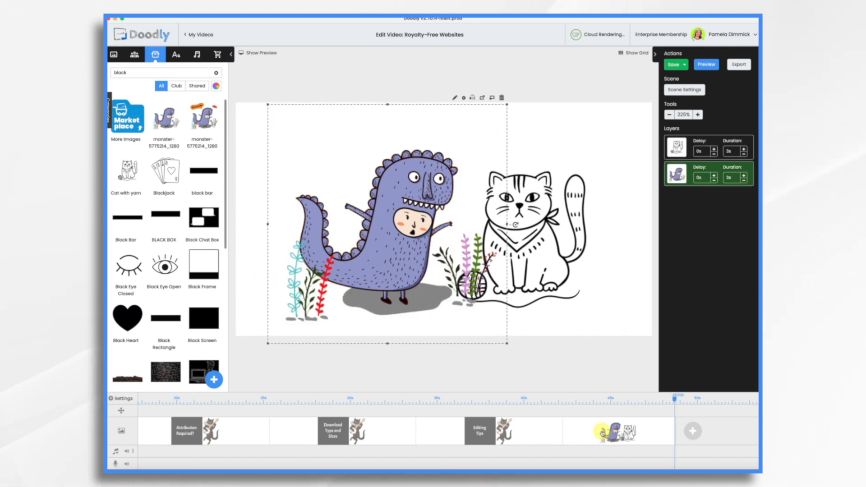
- Preview the monster and cat scene from its timeline thumbnail
right_click(622, 437)
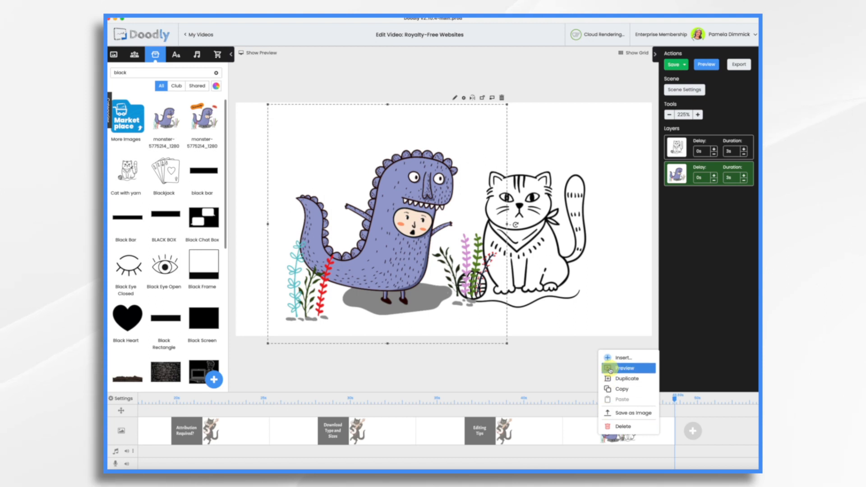
left_click(624, 368)
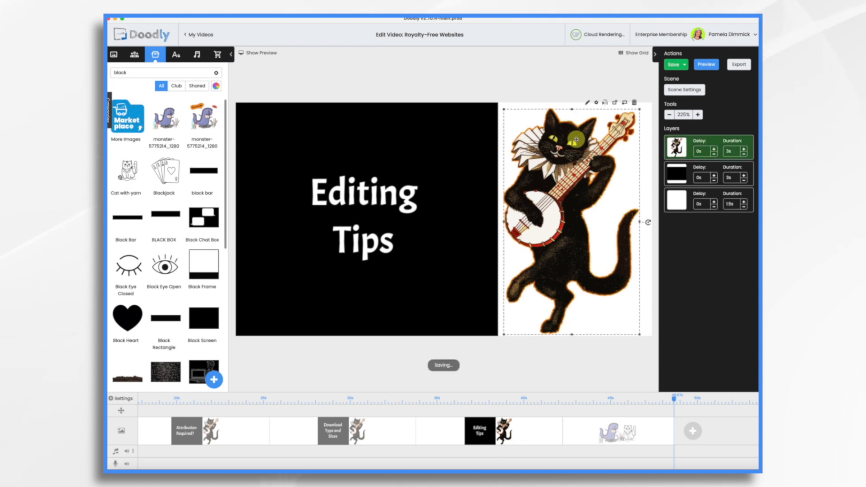
- Reopen the final scene and select the fade-in monster image beside the cat
left_click(675, 64)
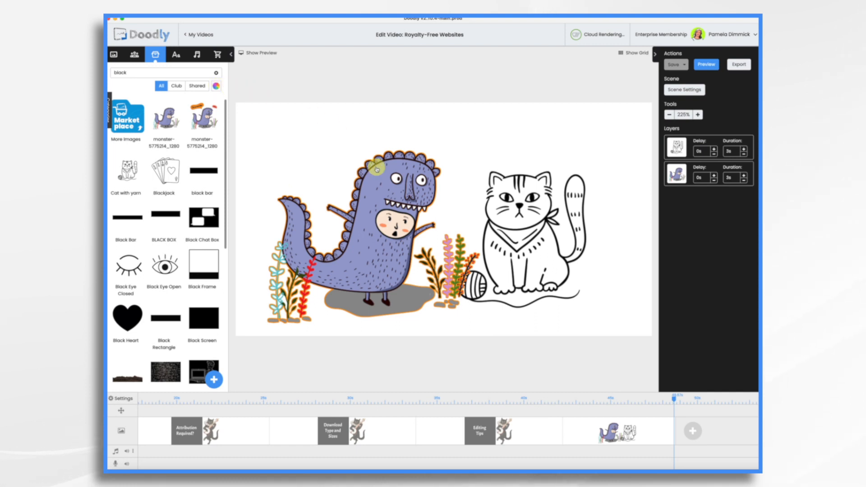
left_click(376, 221)
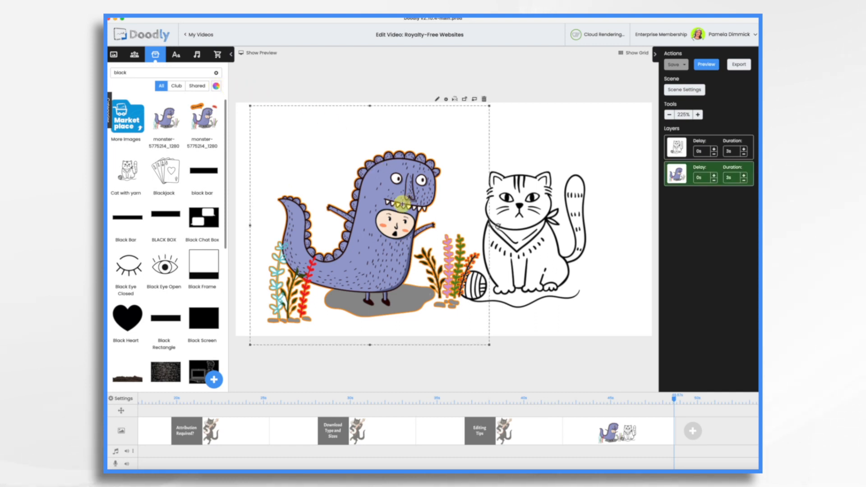